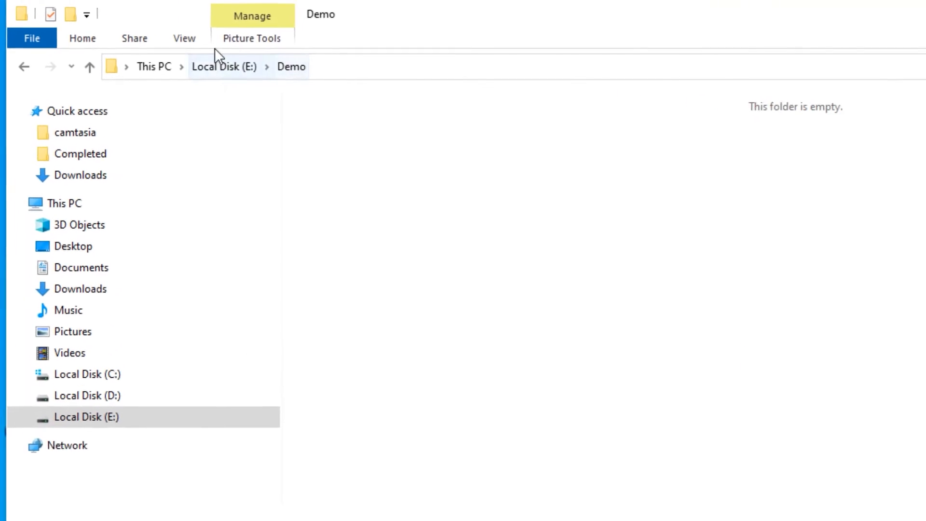
Toggle hidden items in the Demo folder on E:, then bring up Folder Options from File.
left_click(184, 38)
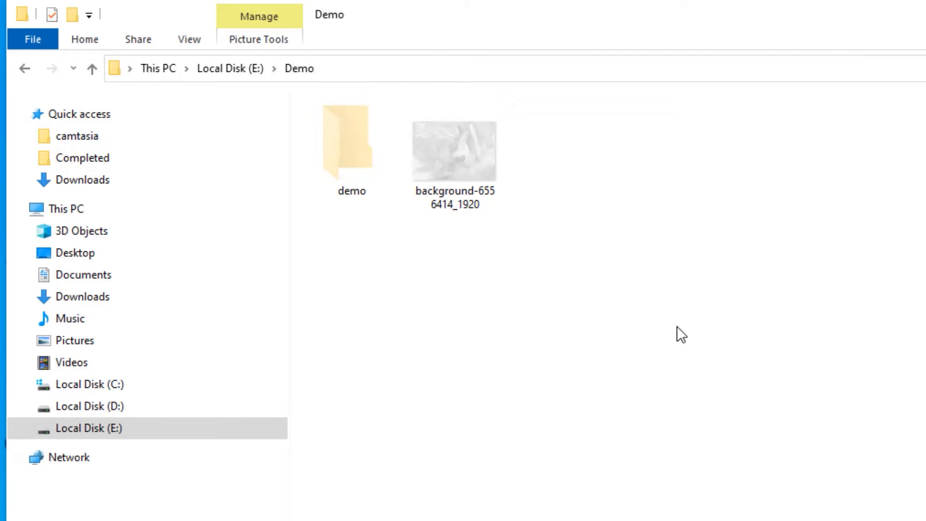
mouse_move(449, 373)
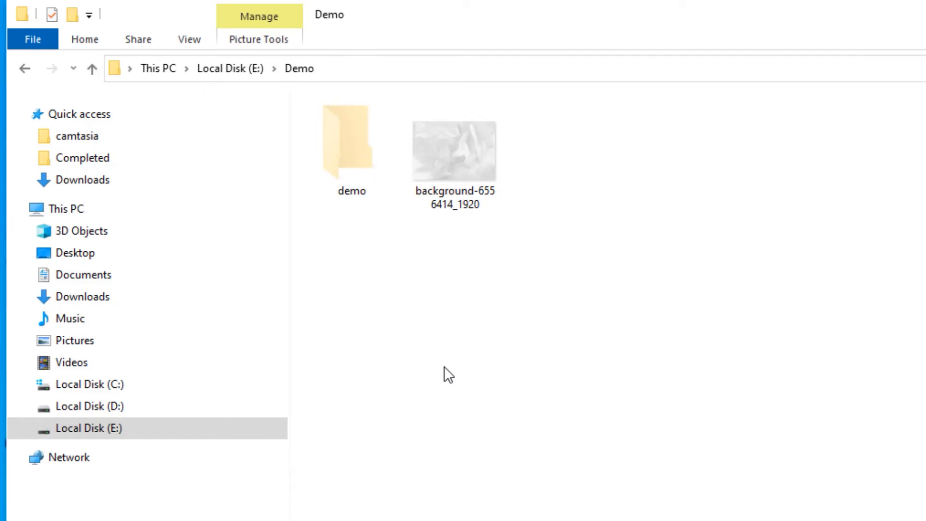
double_click(351, 142)
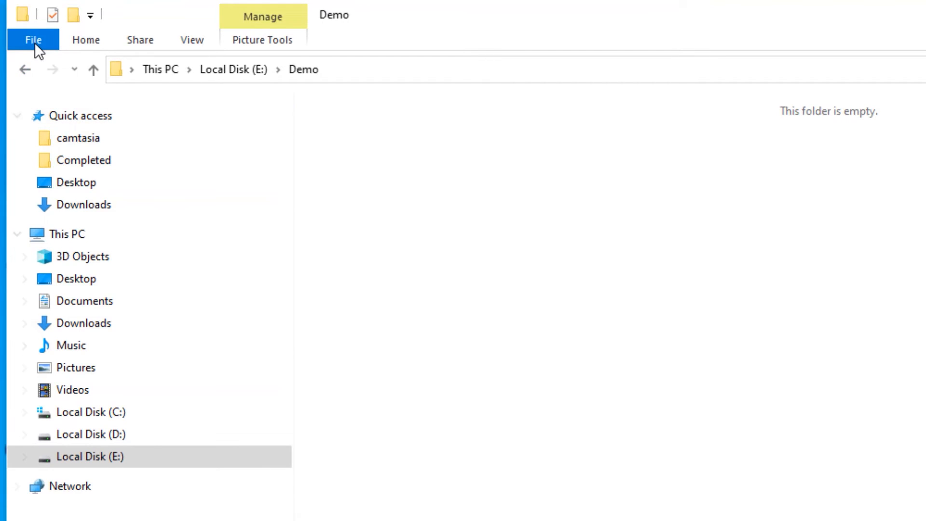
left_click(33, 40)
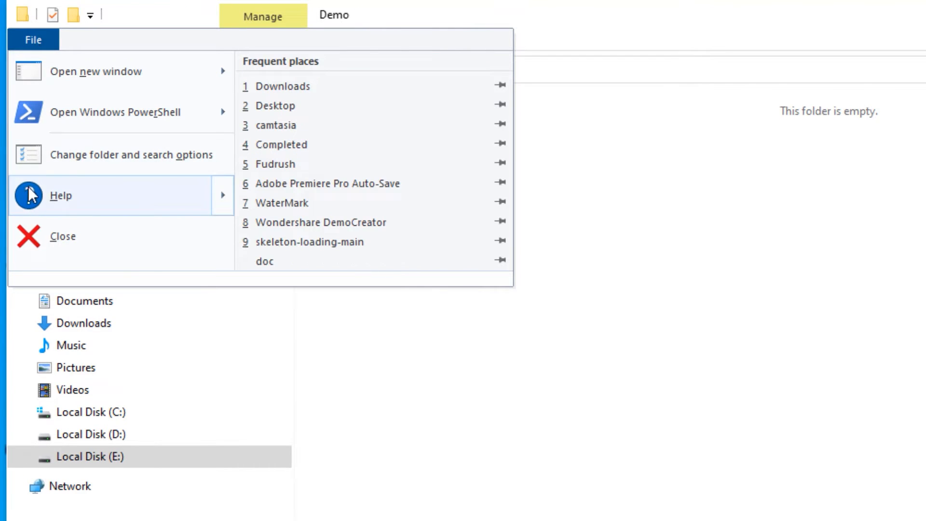
left_click(131, 155)
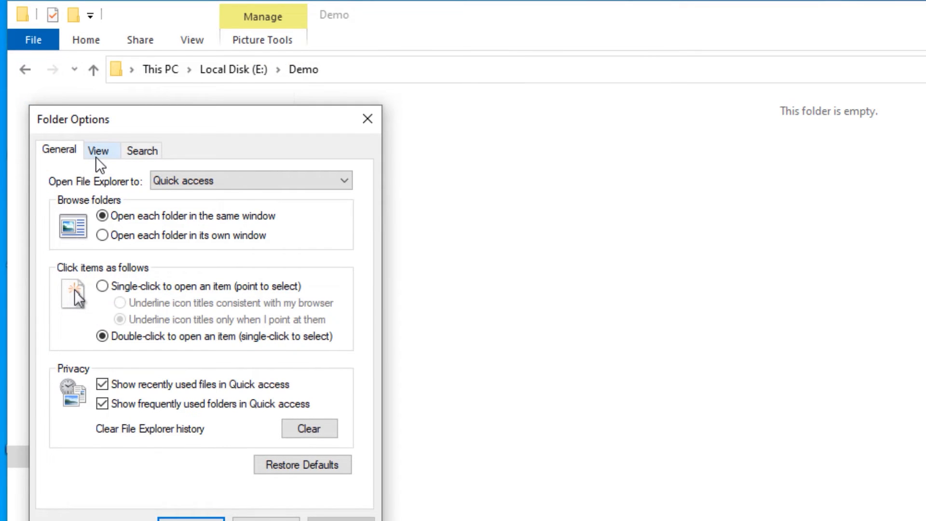
Enable 'Show hidden files, folders, and drives' in Folder Options' View settings and confirm.
left_click(99, 150)
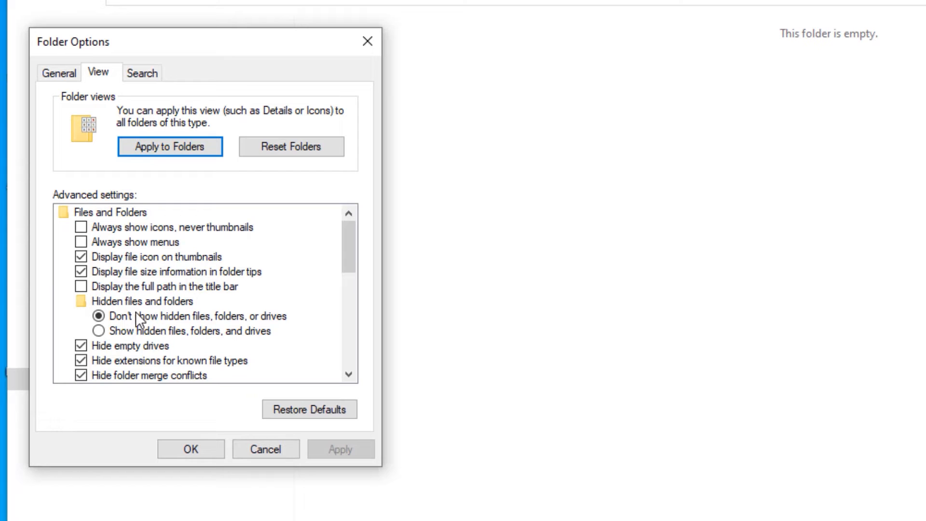
mouse_move(155, 344)
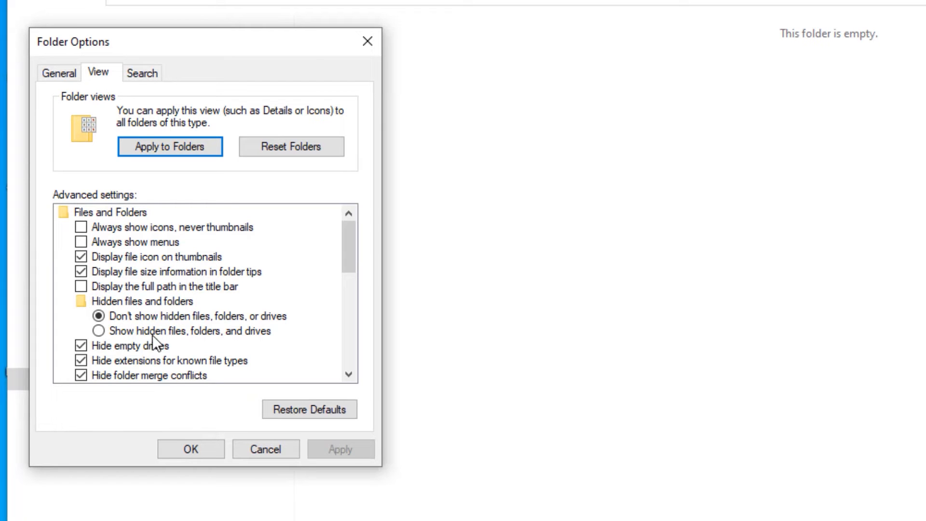
left_click(99, 331)
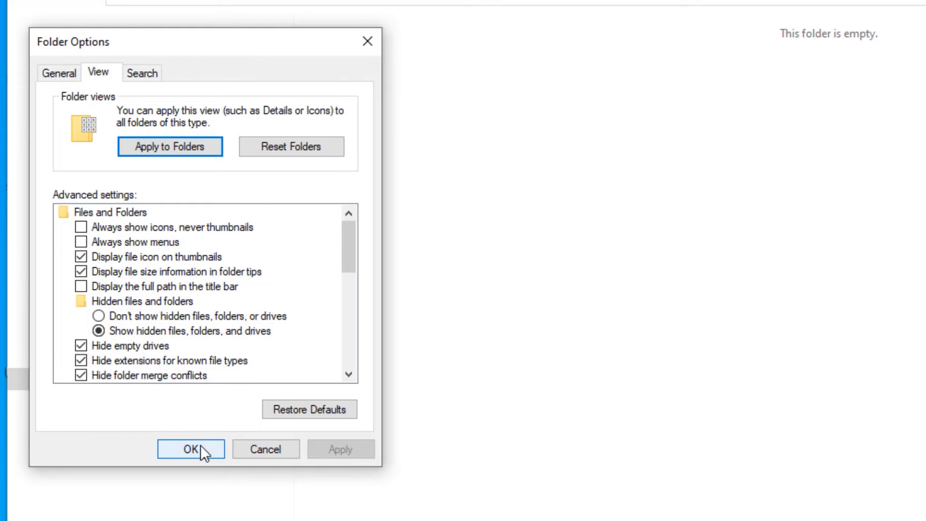
left_click(190, 449)
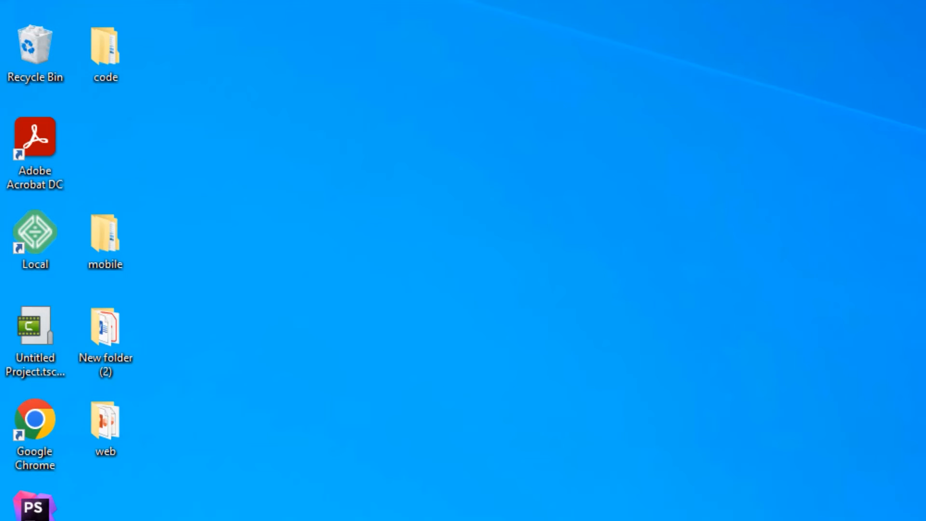
mouse_move(496, 348)
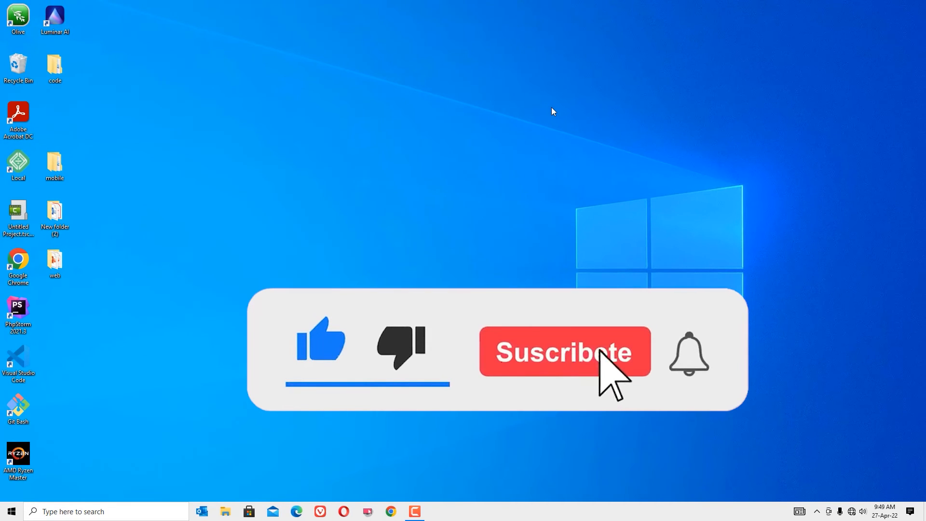
left_click(564, 351)
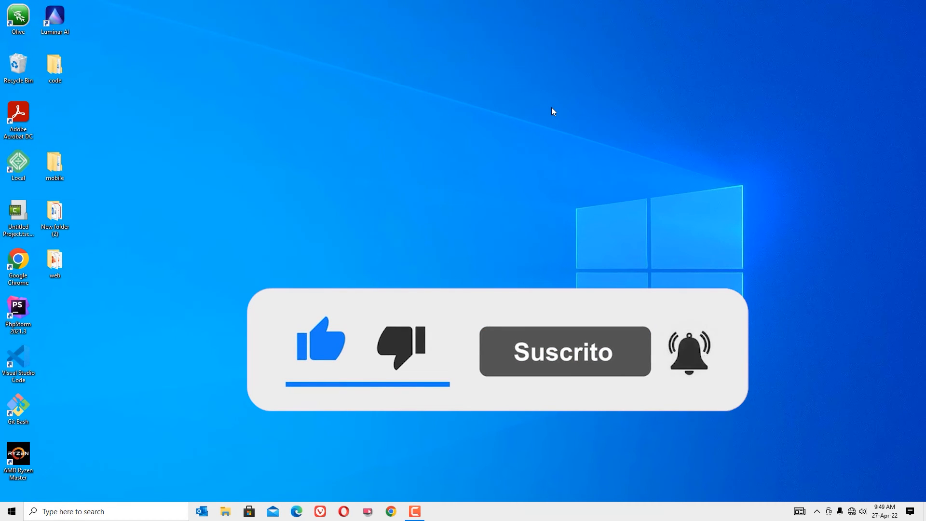